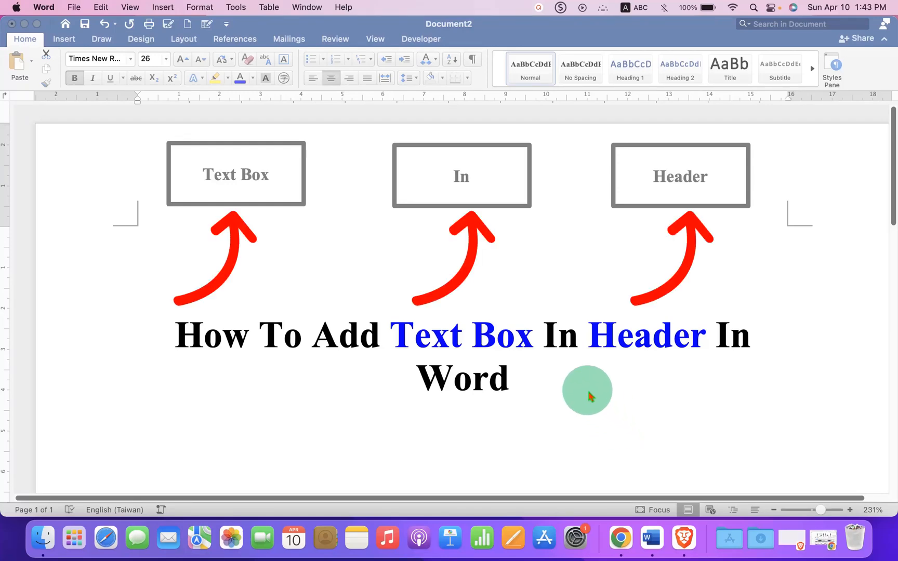
{"action": "mouse_move", "coordinate": [415, 189]}
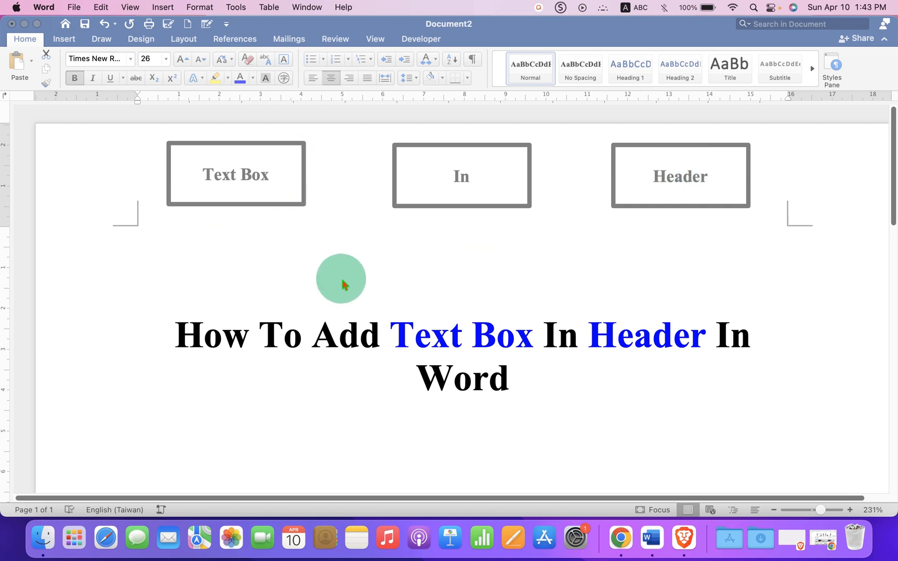
Draw a horizontal text box about 10 cm wide just above the title.
{"action": "left_click", "coordinate": [63, 39]}
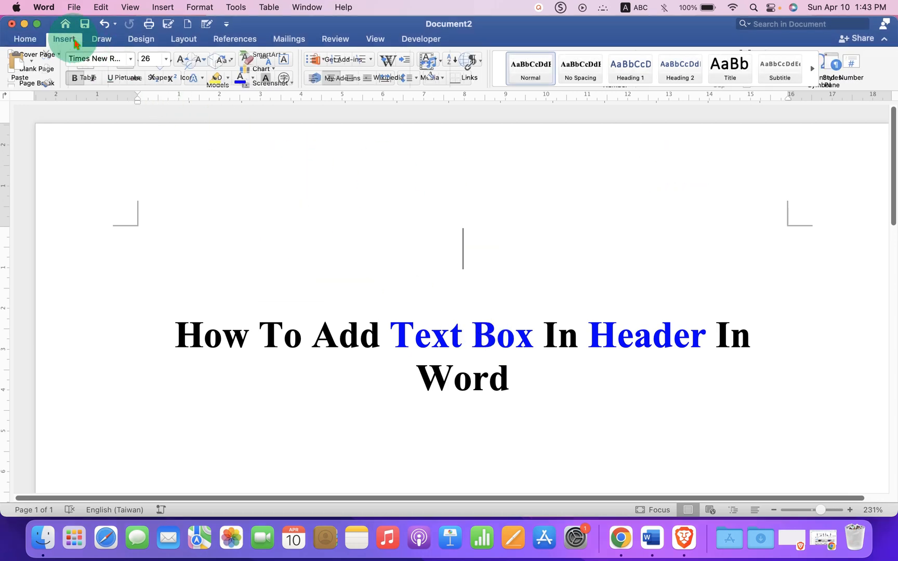
{"action": "left_click", "coordinate": [64, 39]}
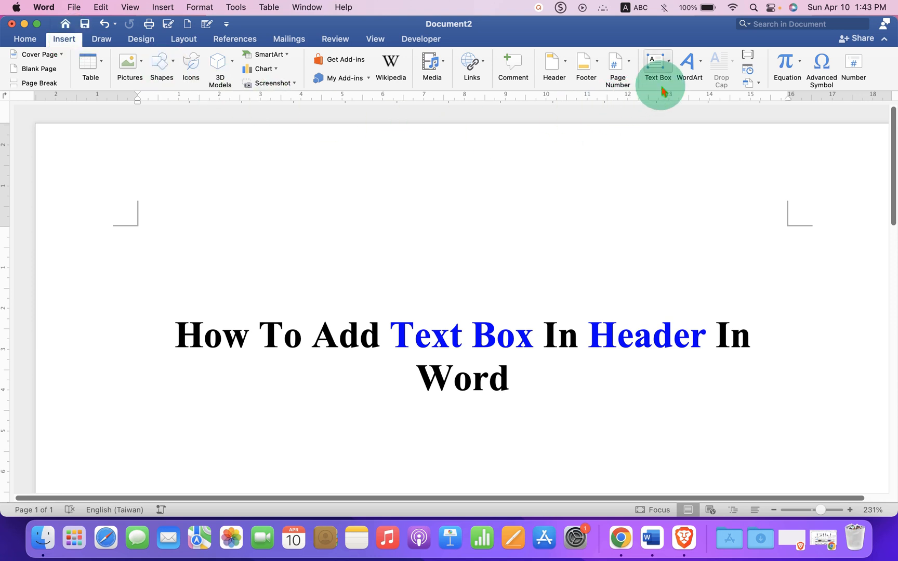
{"action": "mouse_move", "coordinate": [657, 69]}
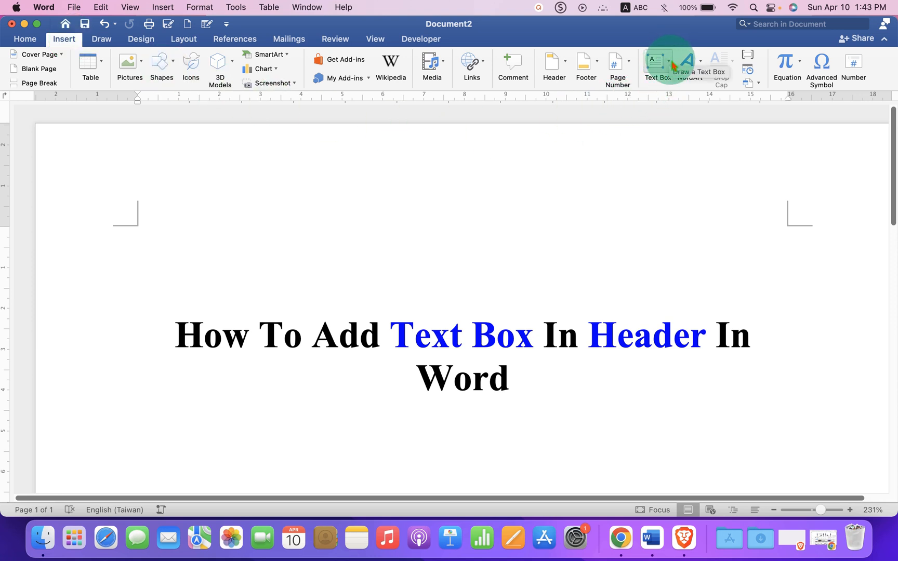
{"action": "left_click", "coordinate": [657, 63]}
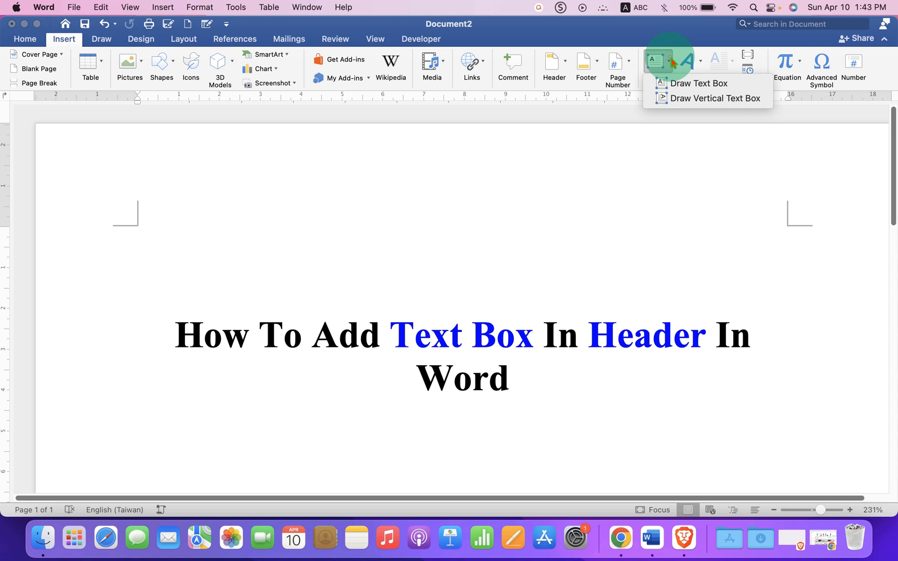
{"action": "mouse_move", "coordinate": [700, 83]}
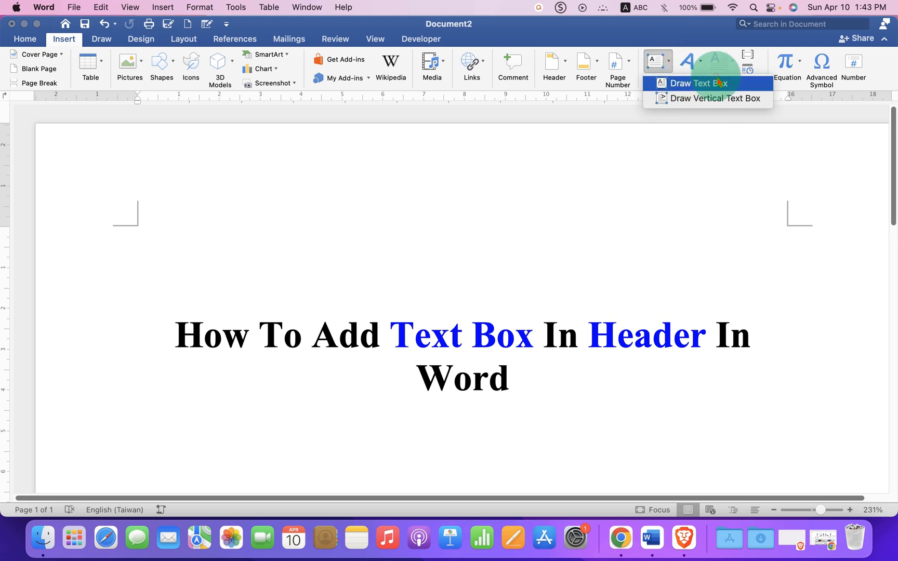
{"action": "left_click", "coordinate": [694, 84]}
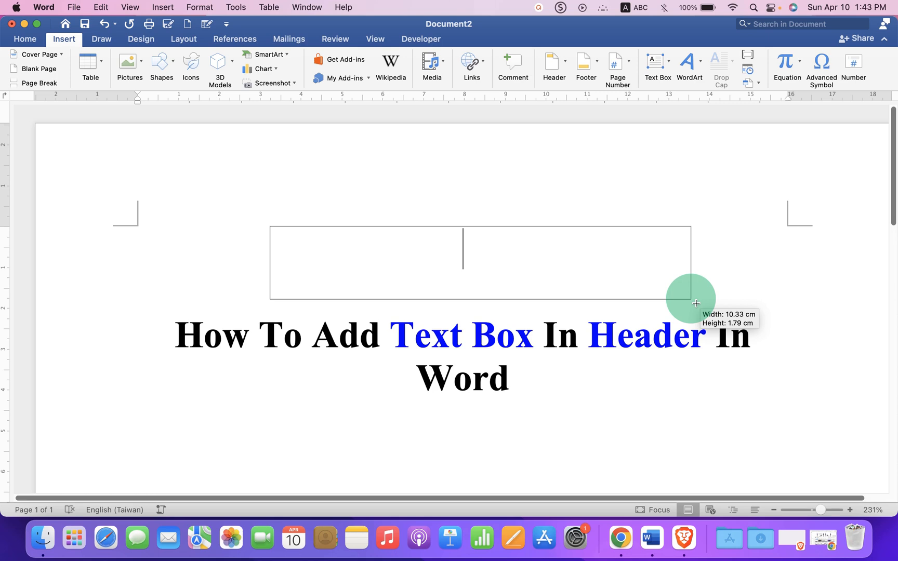
Type 'Text in Header' into the box and align it to the vertical middle.
{"action": "type", "text": "Text in Hea"}
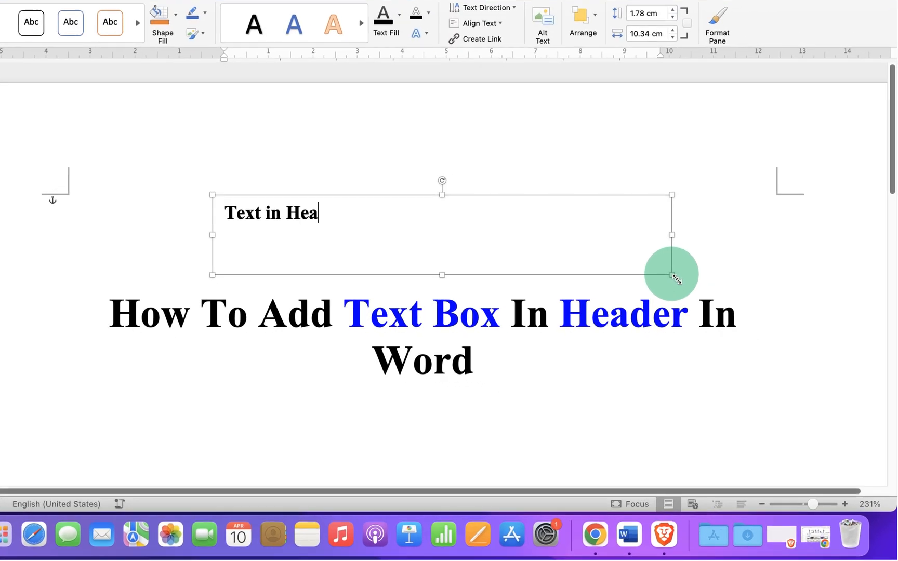
{"action": "type", "text": "der"}
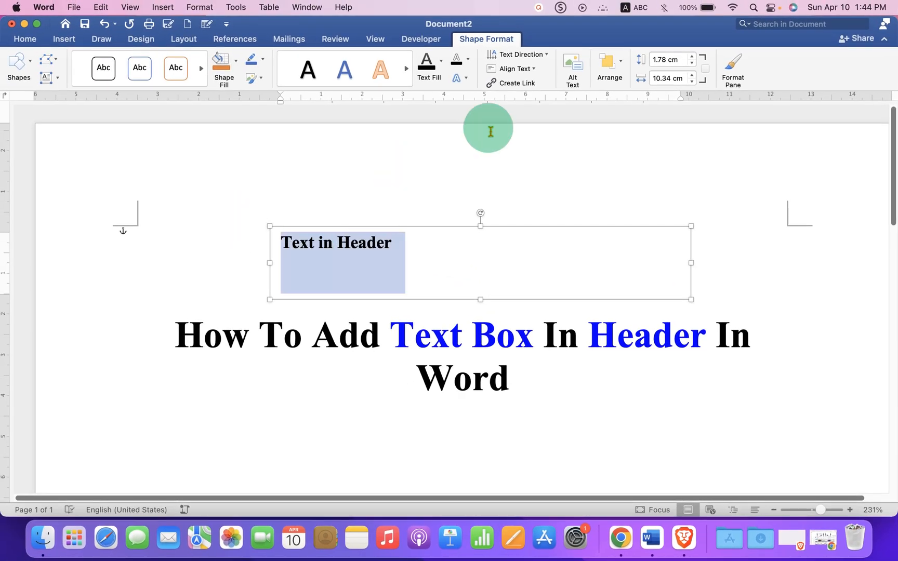
{"action": "mouse_move", "coordinate": [518, 54]}
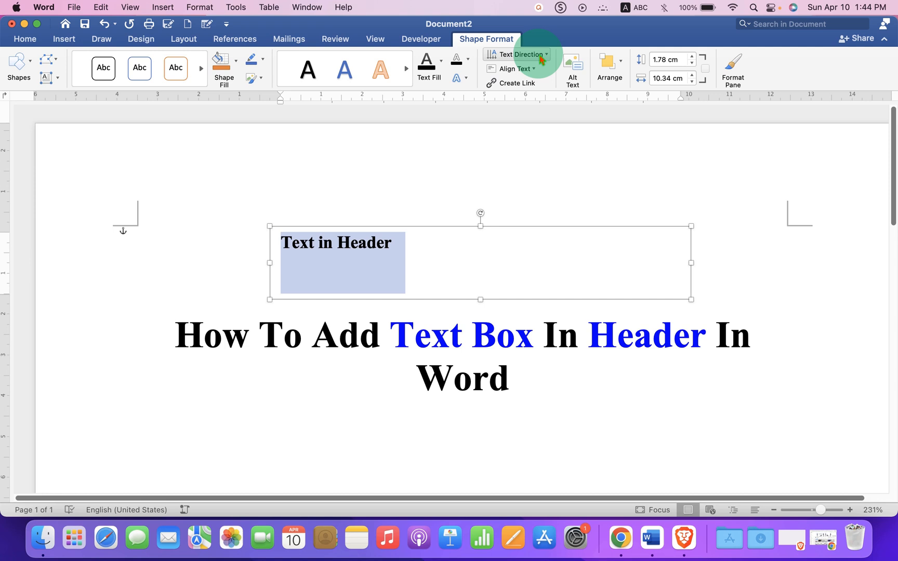
{"action": "left_click", "coordinate": [514, 69]}
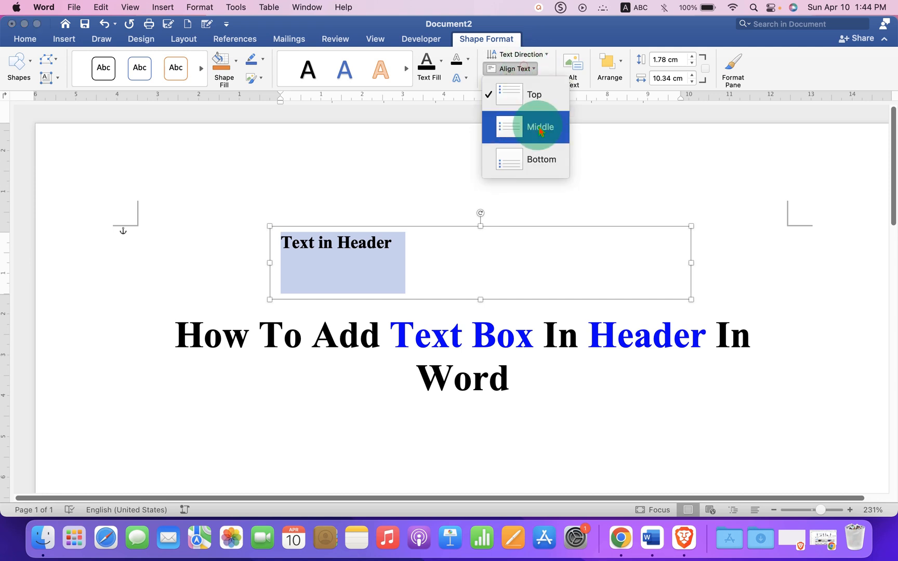
{"action": "left_click", "coordinate": [538, 127]}
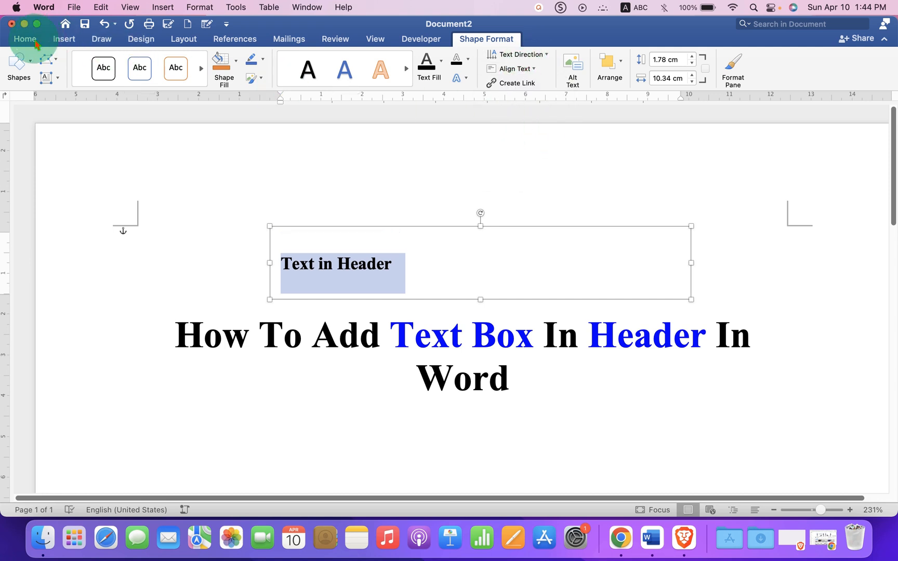
{"action": "left_click", "coordinate": [24, 39]}
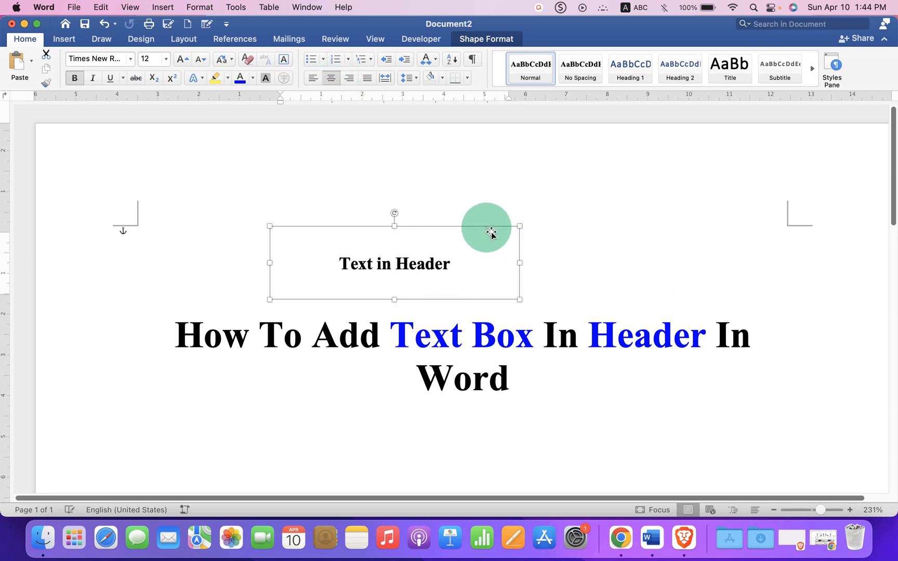
Give the text box a solid 2 pt red outline via Format Shape.
{"action": "right_click", "coordinate": [489, 234]}
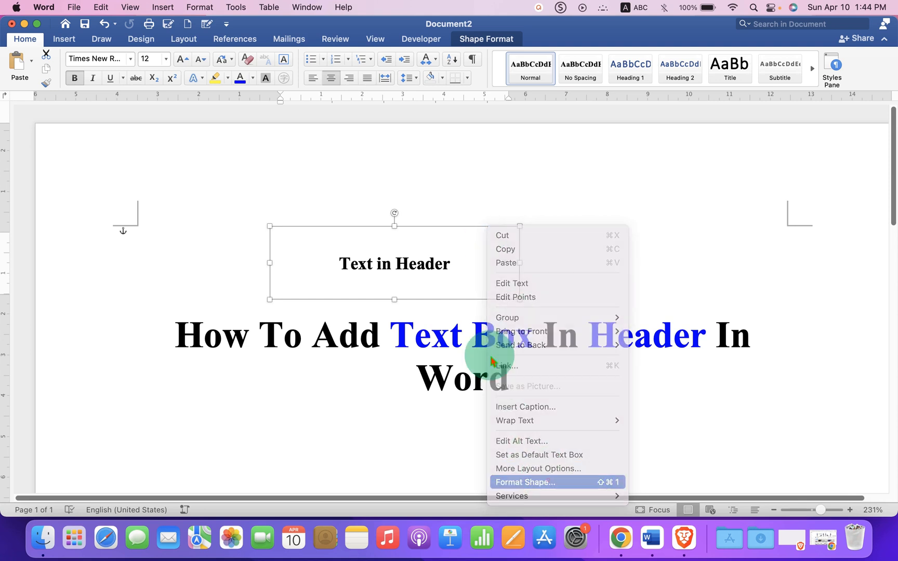
{"action": "left_click", "coordinate": [526, 481]}
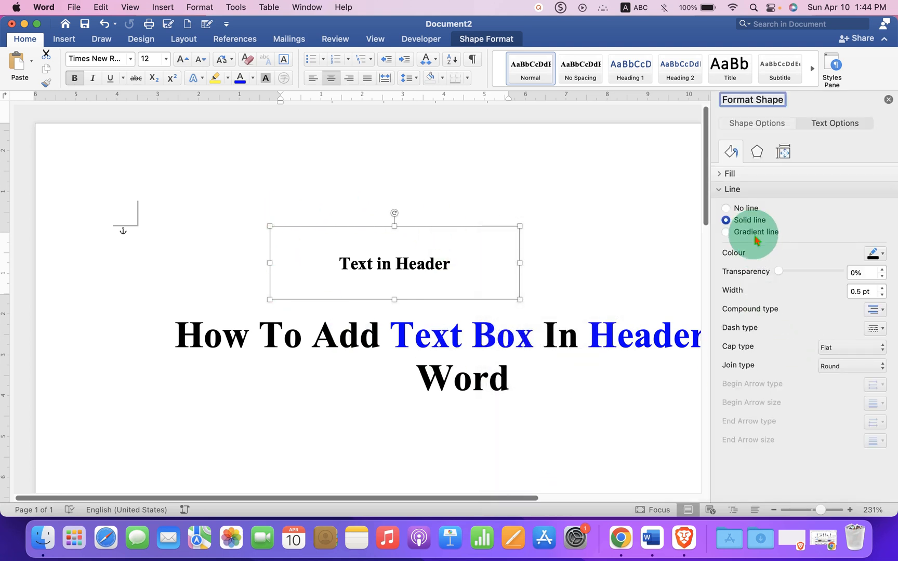
{"action": "mouse_move", "coordinate": [737, 224]}
{"action": "type", "text": "2"}
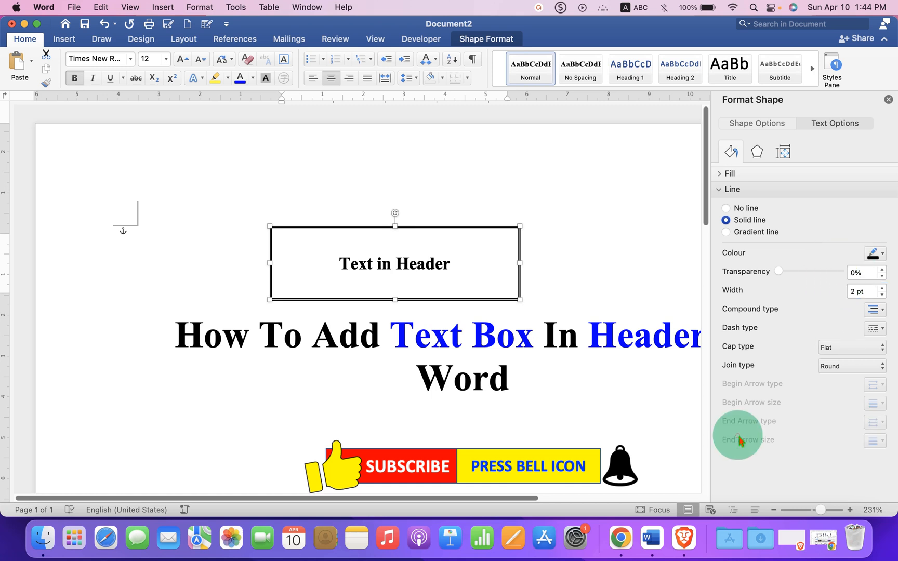
{"action": "left_click", "coordinate": [875, 253]}
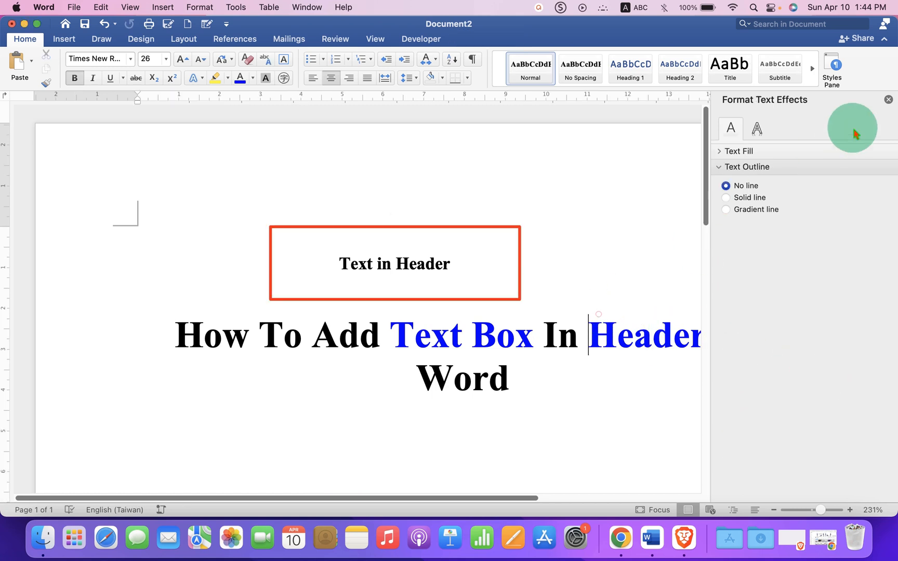
Close the Format Shape pane and cut the red-bordered box off the page.
{"action": "left_click", "coordinate": [888, 99]}
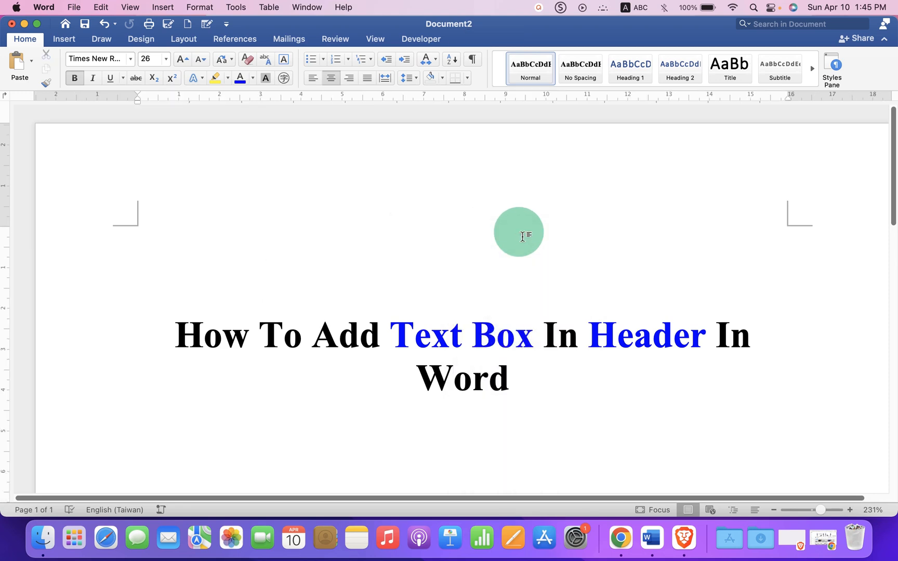
{"action": "left_click", "coordinate": [64, 38]}
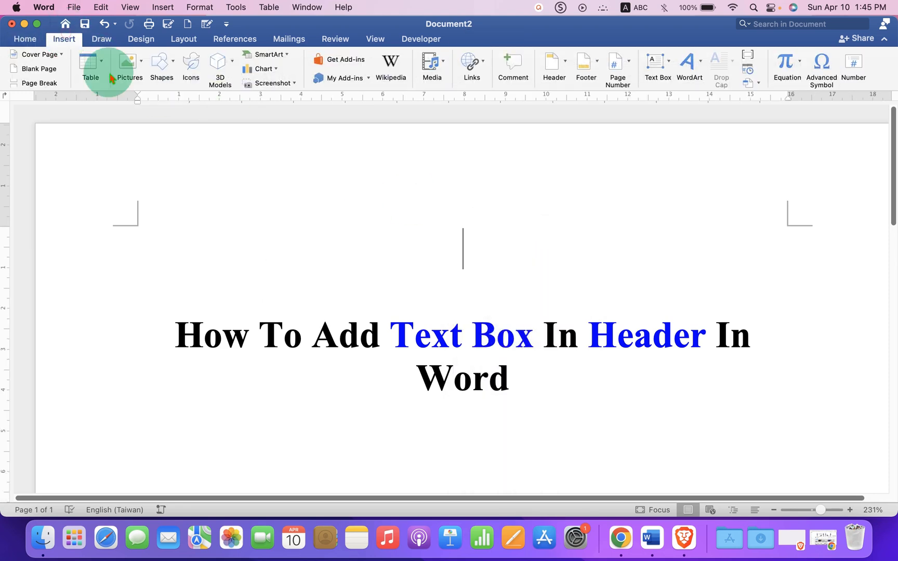
Open the page header for editing from the Header menu.
{"action": "left_click", "coordinate": [552, 68]}
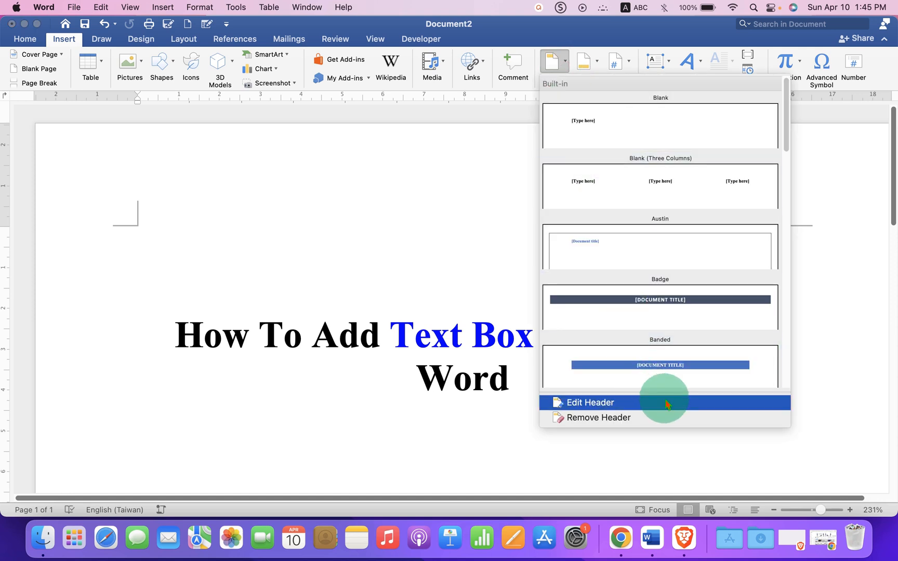
{"action": "left_click", "coordinate": [586, 403]}
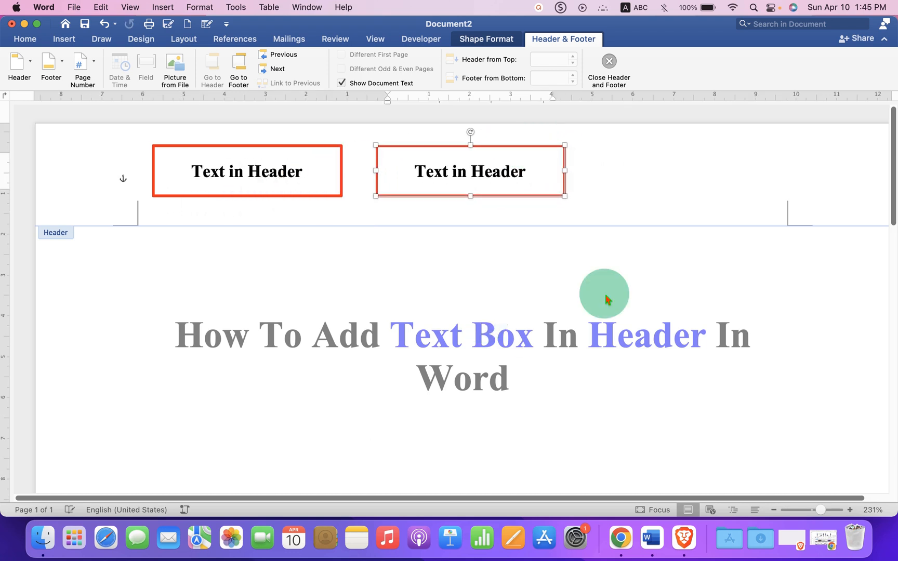
{"action": "mouse_move", "coordinate": [567, 229]}
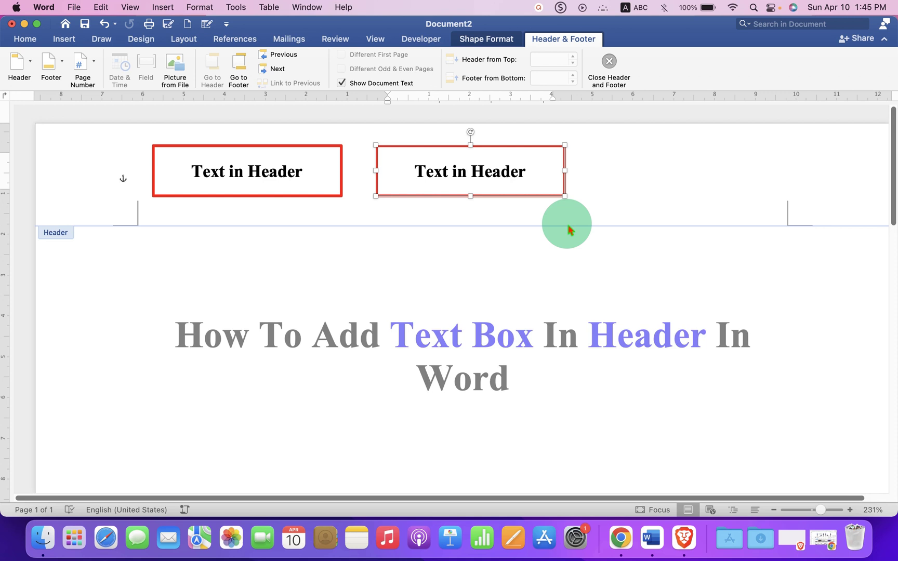
{"action": "mouse_move", "coordinate": [530, 410]}
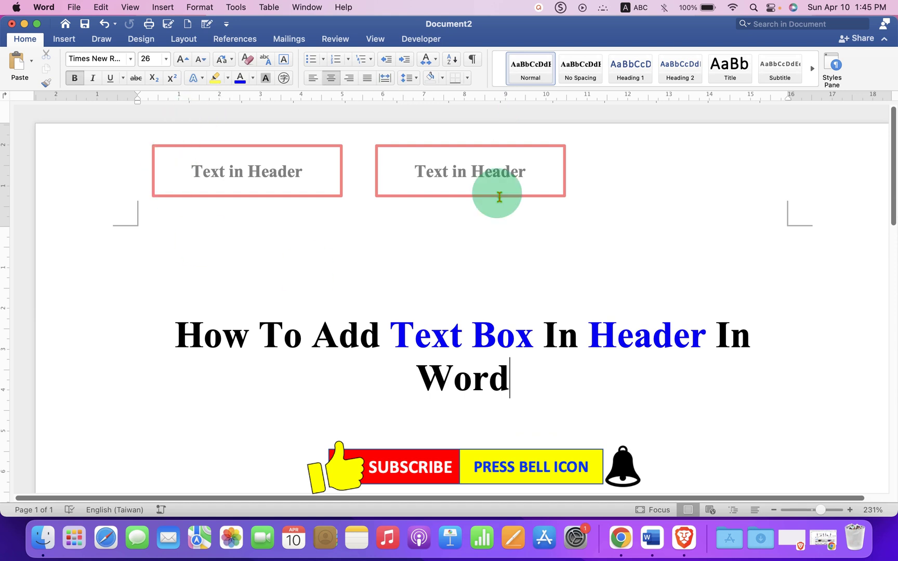
{"action": "mouse_move", "coordinate": [196, 234]}
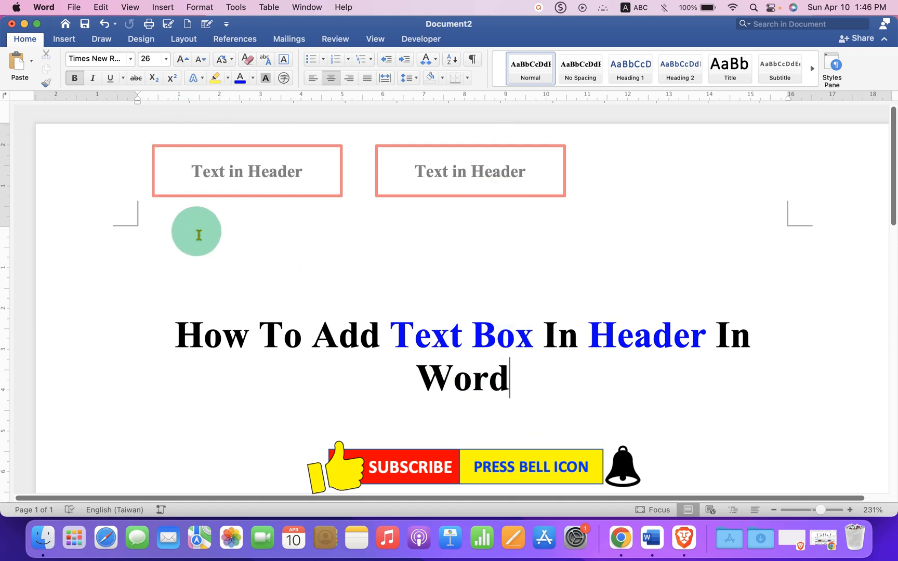
{"action": "mouse_move", "coordinate": [607, 186]}
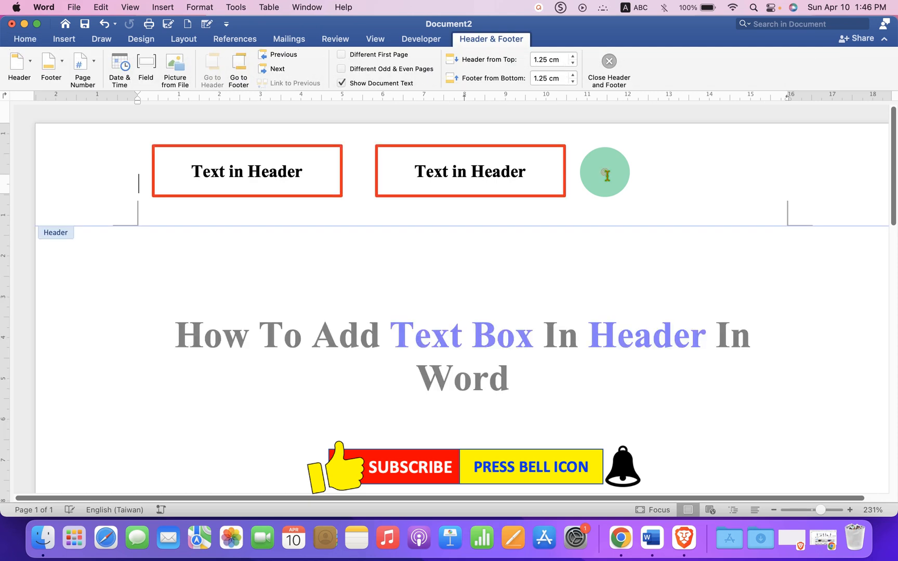
{"action": "mouse_move", "coordinate": [365, 202]}
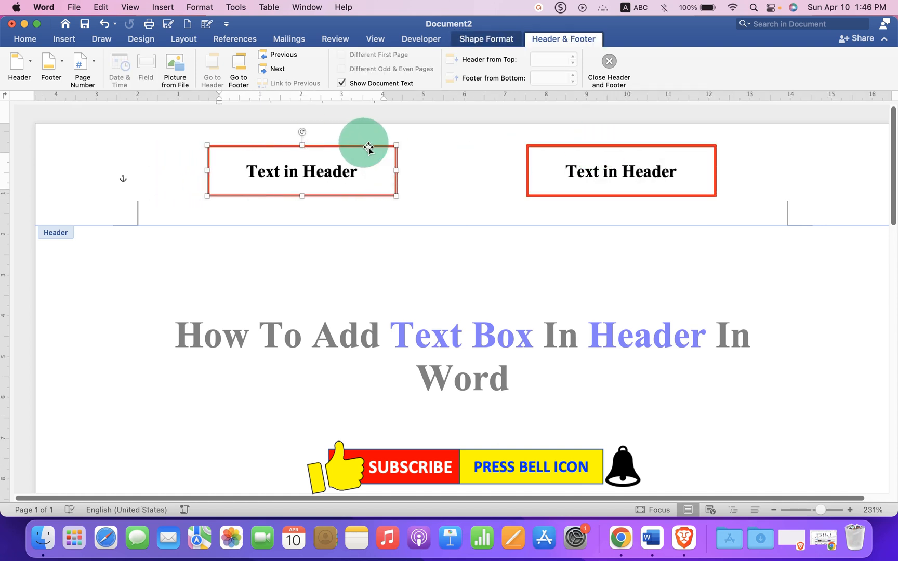
{"action": "mouse_move", "coordinate": [449, 300]}
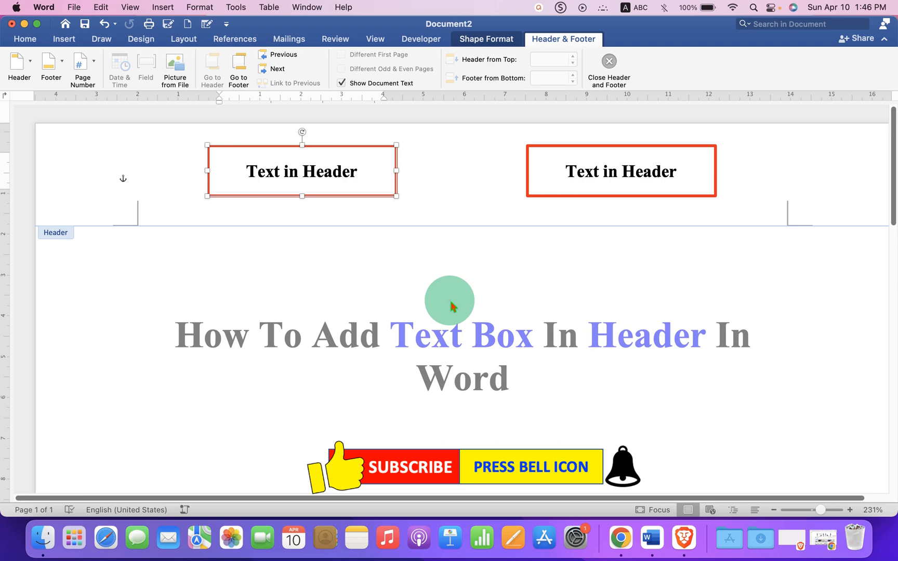